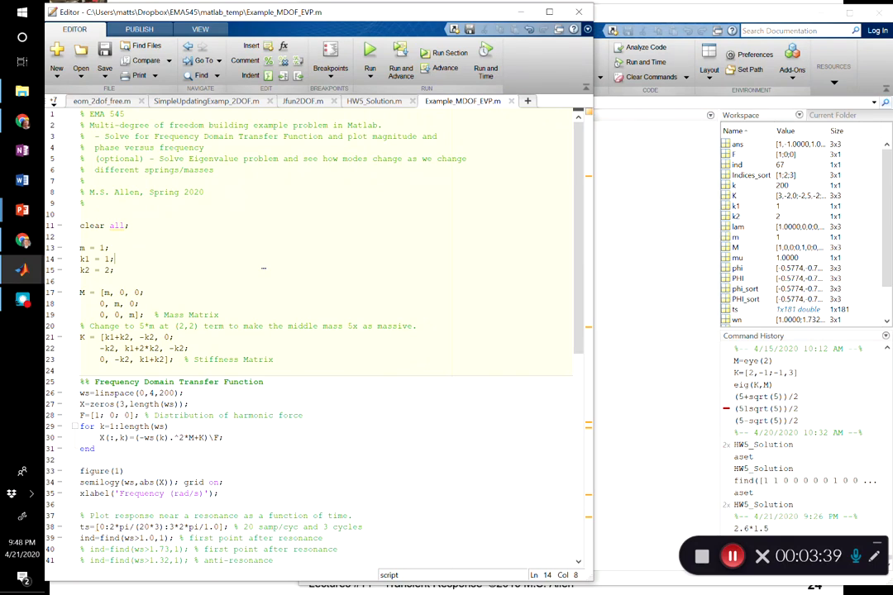
- Insert a subplot(3,1,1) plotting the phase angle(X) in degrees above the magnitude line
{"action": "scroll", "scroll_direction": "down", "scroll_amount": 3}
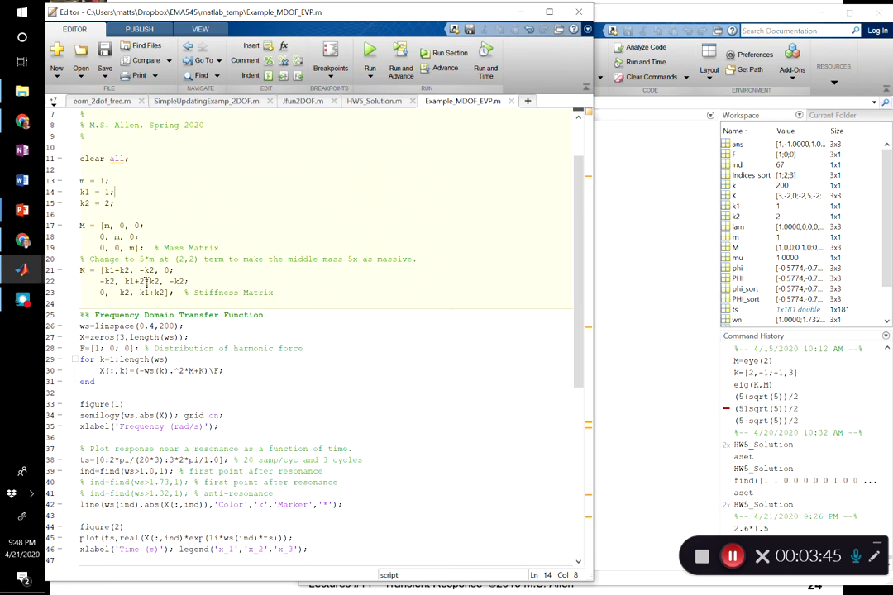
{"action": "scroll", "scroll_direction": "down", "scroll_amount": 3}
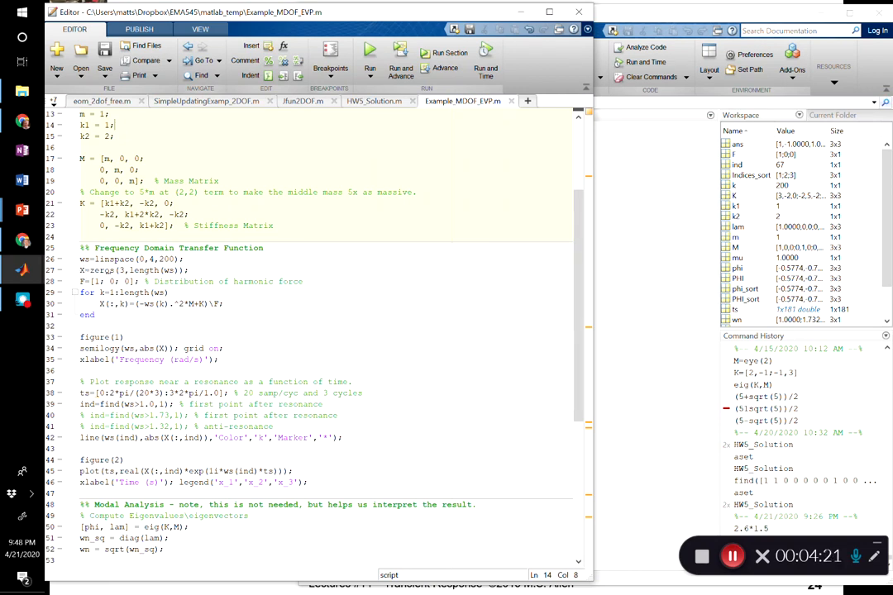
{"action": "key", "text": "alt+tab"}
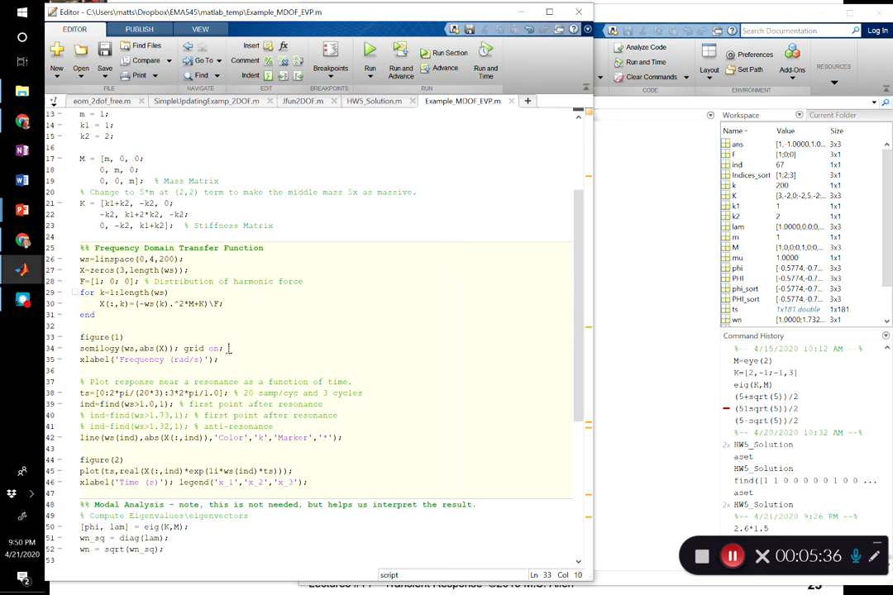
{"action": "mouse_move", "coordinate": [238, 347]}
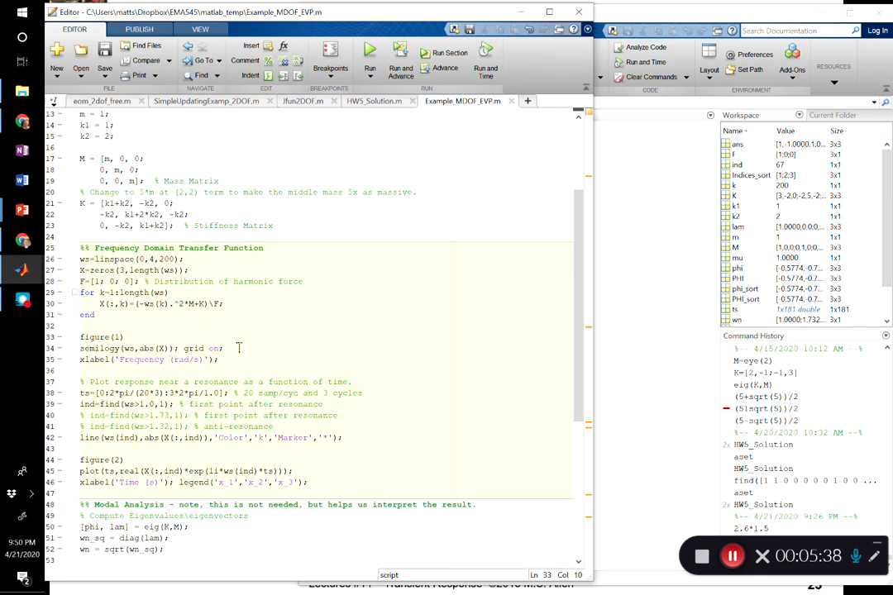
{"action": "left_click", "coordinate": [181, 348]}
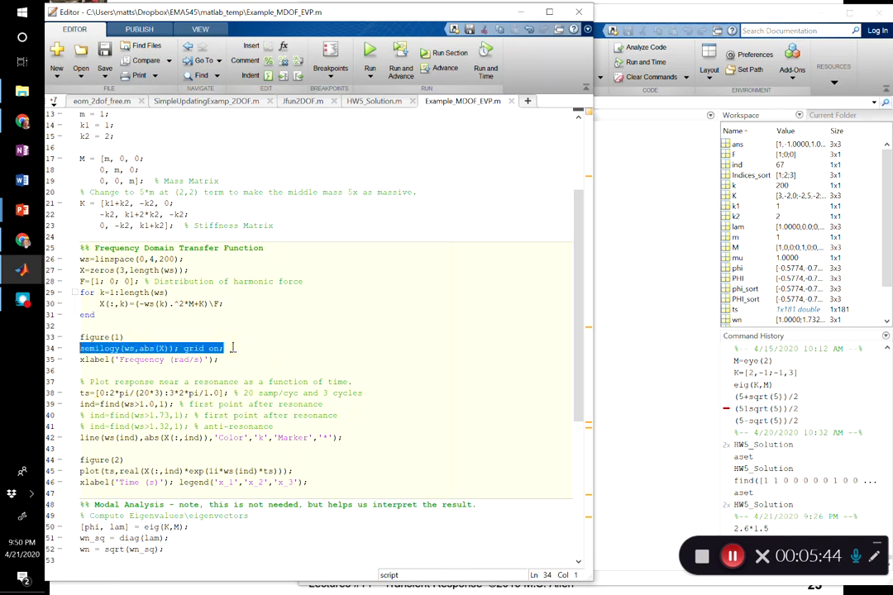
{"action": "left_click", "coordinate": [224, 348]}
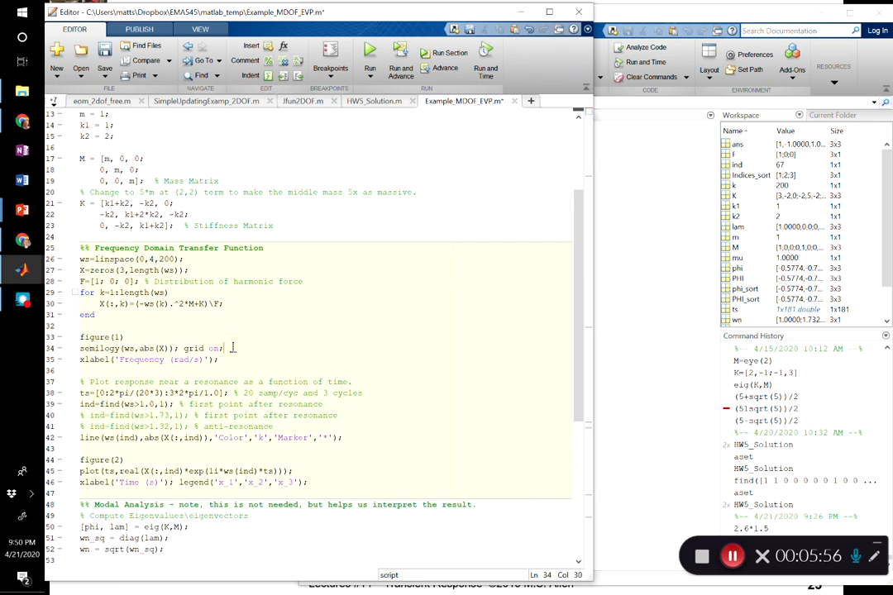
{"action": "type", "text": "sub"}
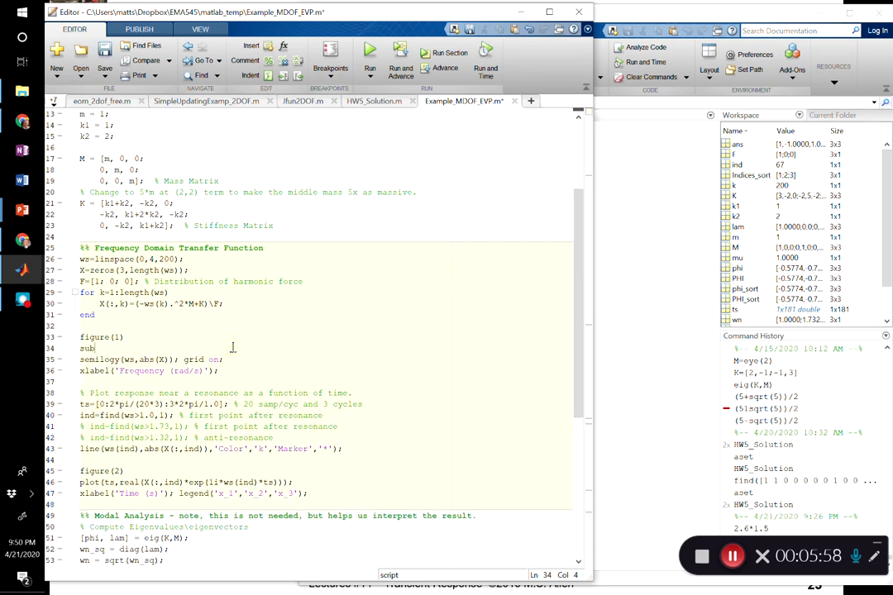
{"action": "type", "text": "plot("}
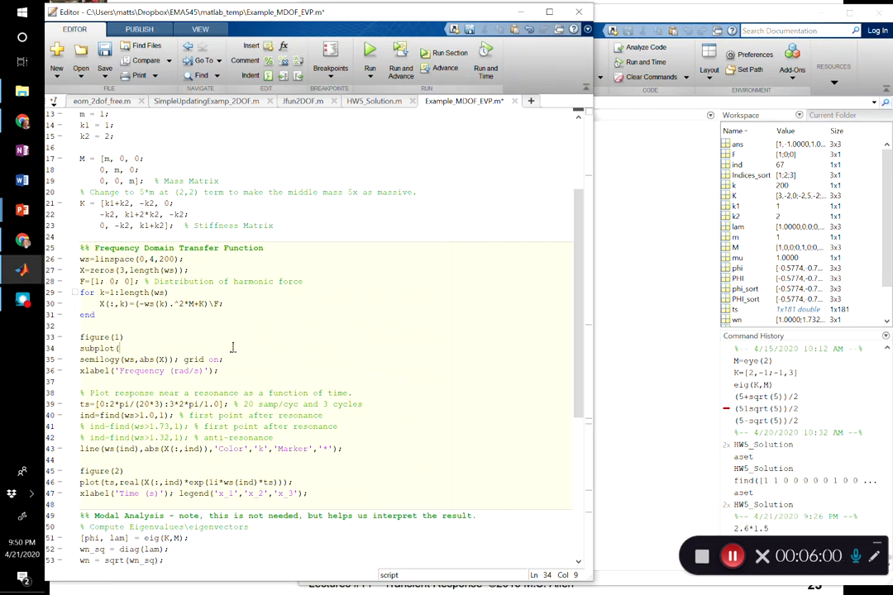
{"action": "type", "text": "3,1,1"}
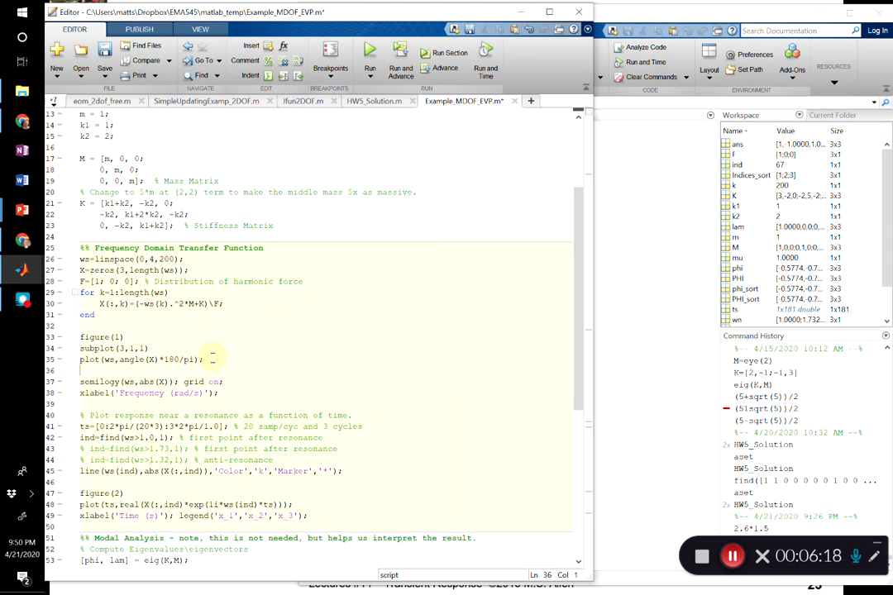
- Label the two-row subplot(3,1,2:3) magnitude plot 'Magnitude'
{"action": "type", "text": "ylabel('Phase (^o"}
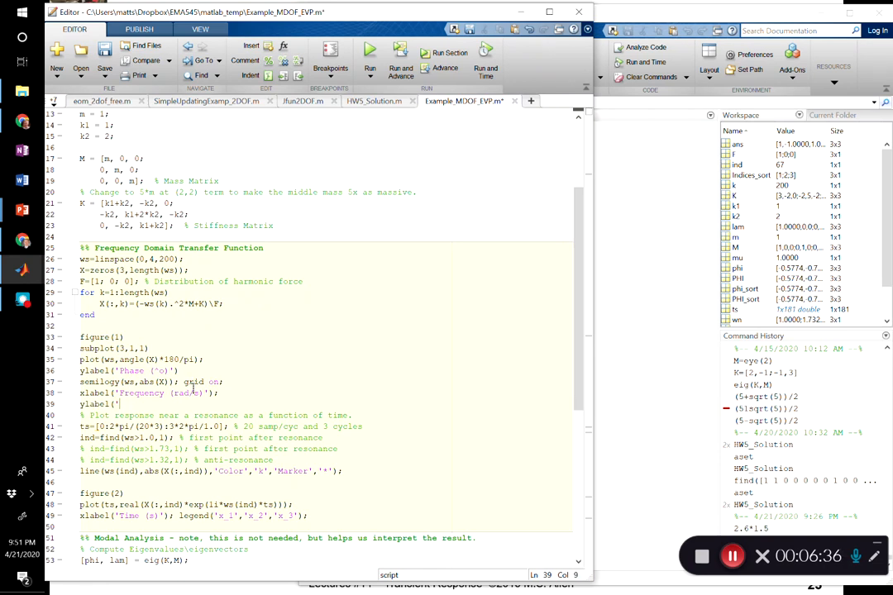
{"action": "type", "text": "Magnitude');"}
{"action": "type", "text": "subplo"}
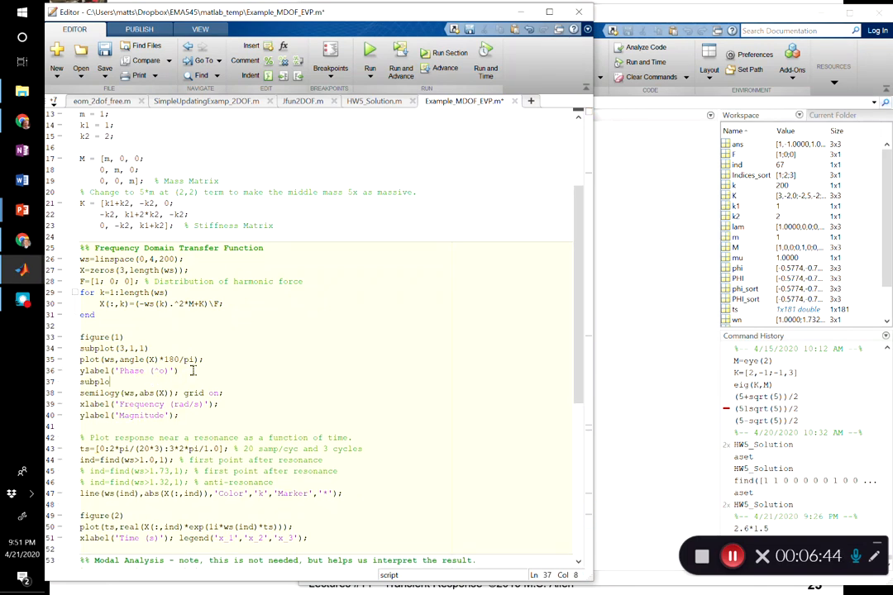
{"action": "type", "text": "2:3"}
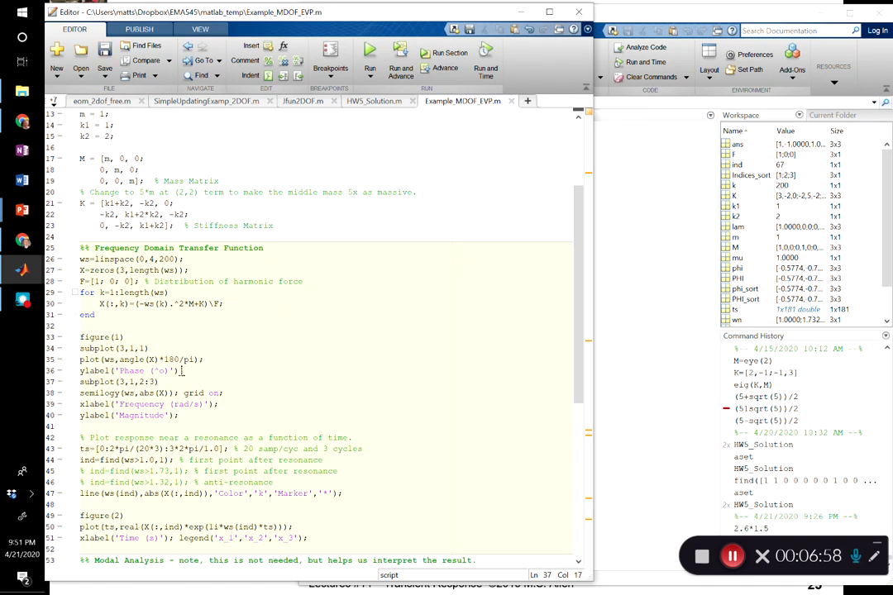
{"action": "mouse_move", "coordinate": [169, 415]}
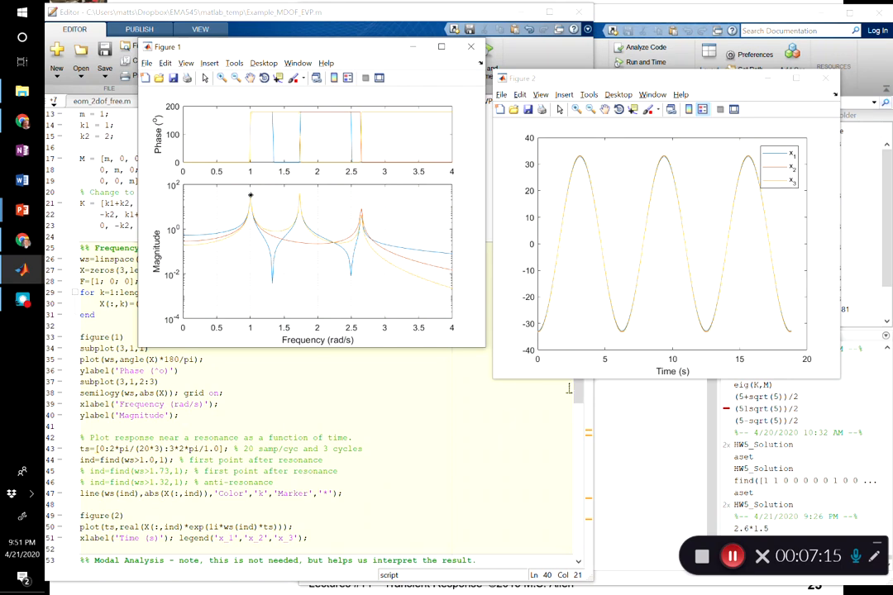
{"action": "mouse_move", "coordinate": [255, 233]}
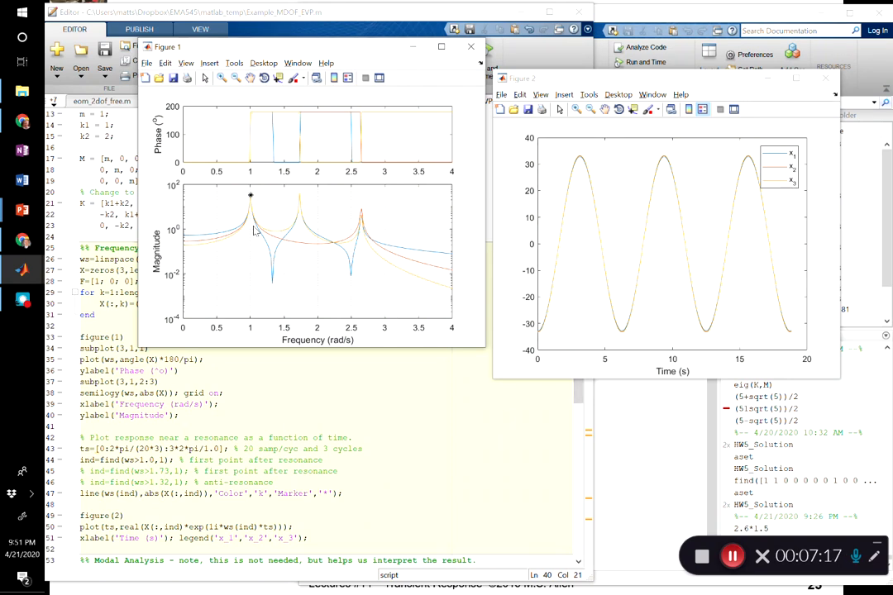
{"action": "mouse_move", "coordinate": [247, 219]}
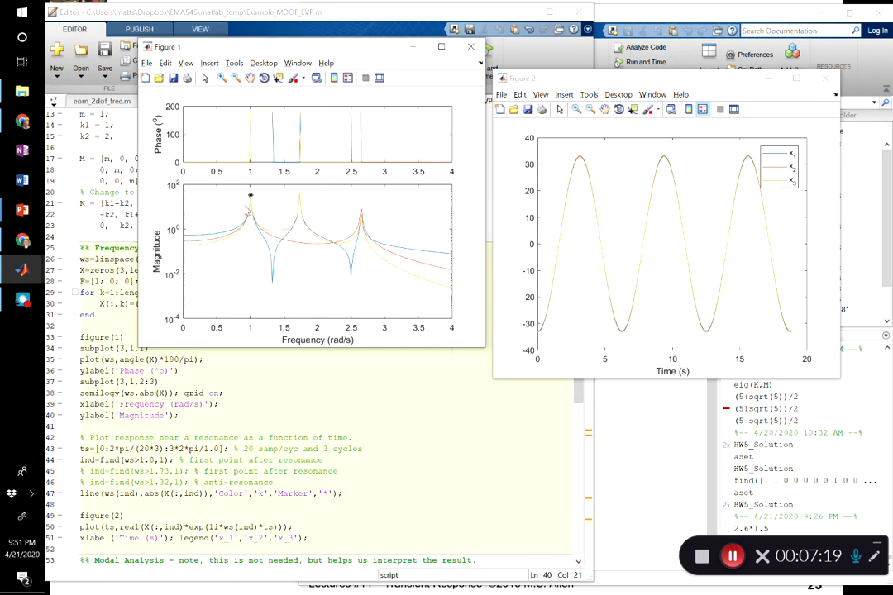
{"action": "mouse_move", "coordinate": [357, 229]}
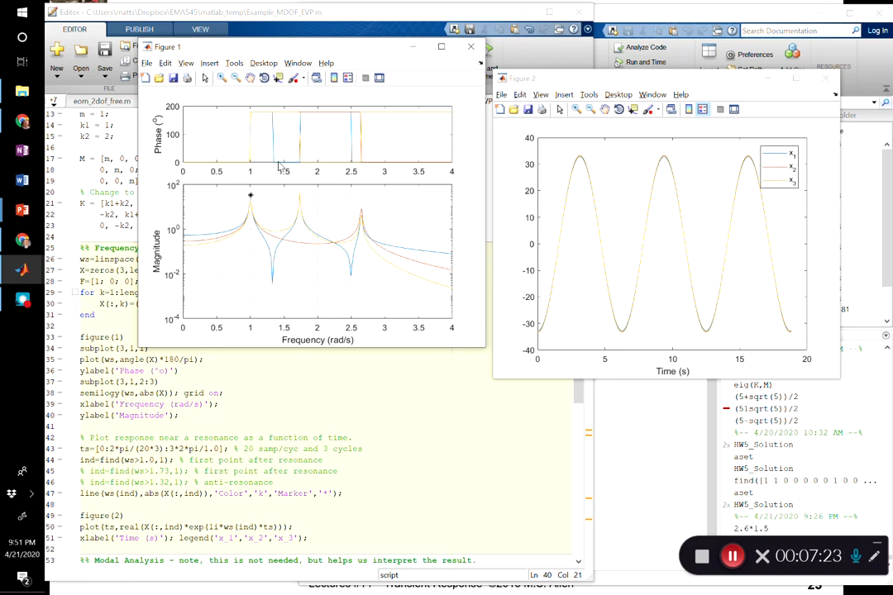
{"action": "mouse_move", "coordinate": [273, 159]}
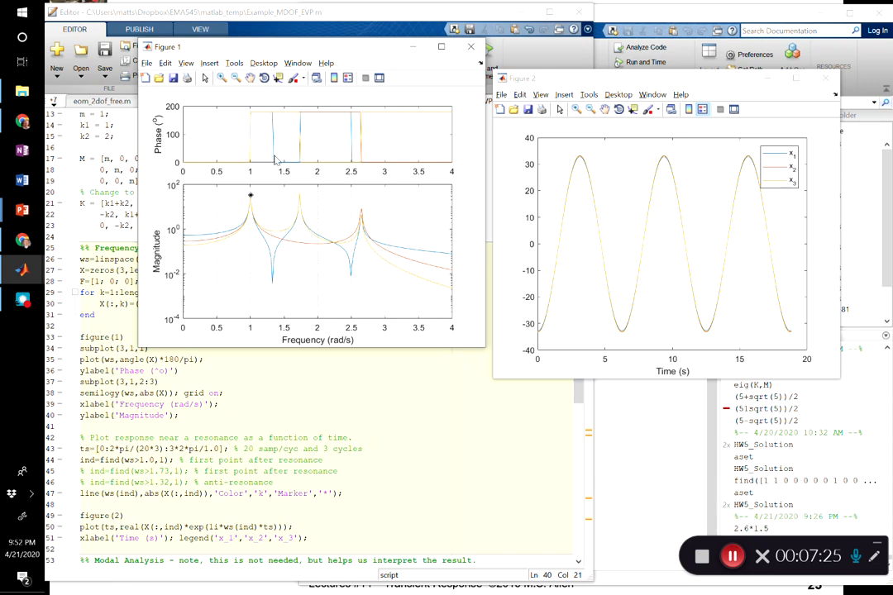
{"action": "mouse_move", "coordinate": [174, 148]}
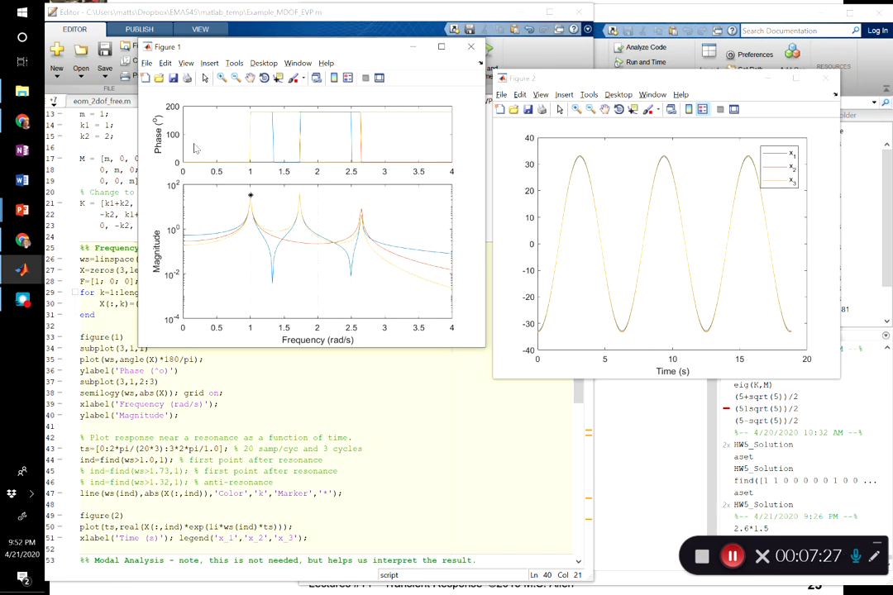
{"action": "mouse_move", "coordinate": [246, 110]}
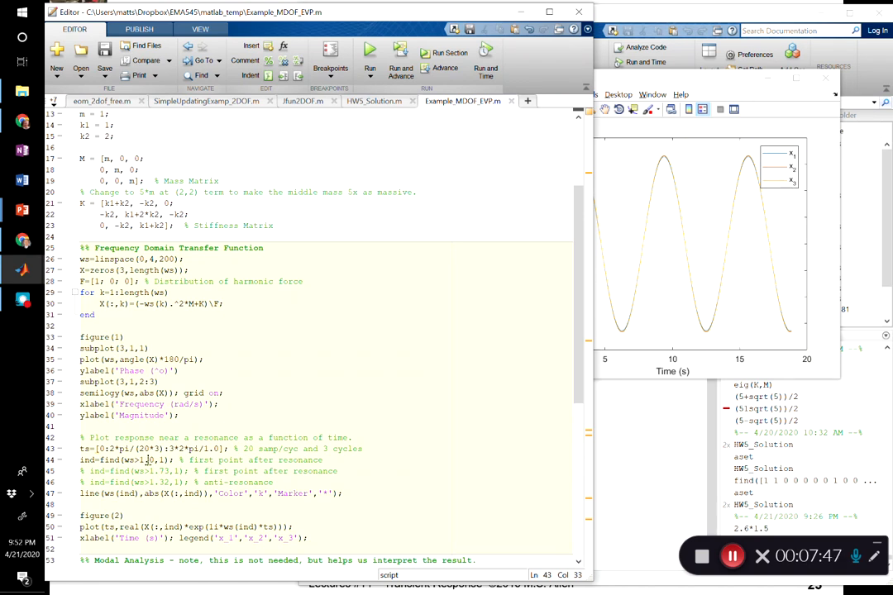
- Scroll to the Modal Analysis section that computes wn and PHI
{"action": "scroll", "scroll_direction": "down", "scroll_amount": 3}
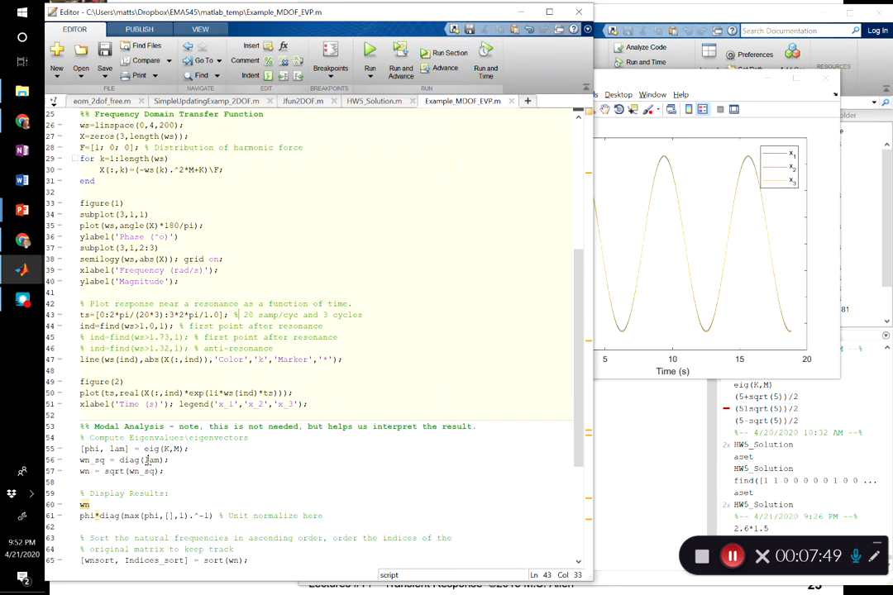
{"action": "scroll", "scroll_direction": "down", "scroll_amount": 3}
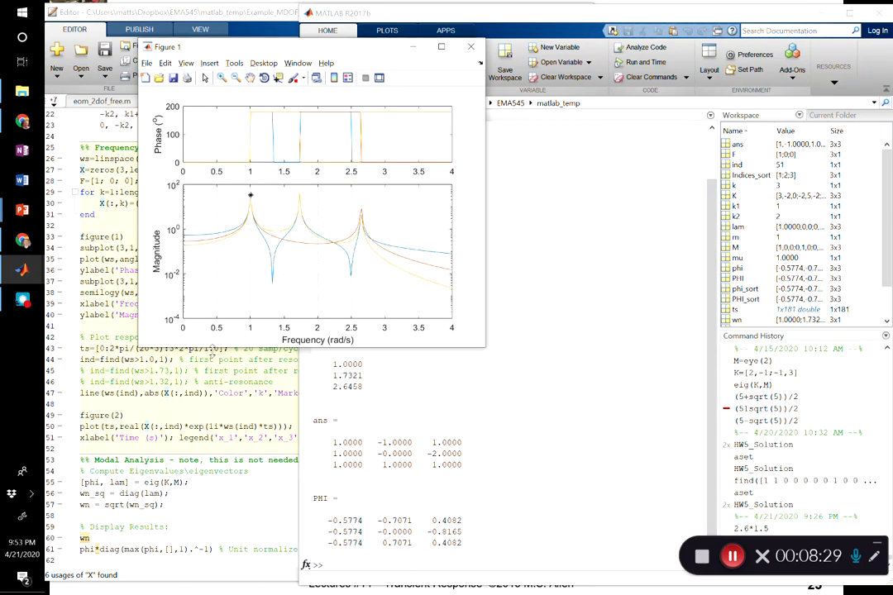
- Bring the Example_MDOF_EVP.m editor in front of the figures and Command Window
{"action": "left_click", "coordinate": [494, 46]}
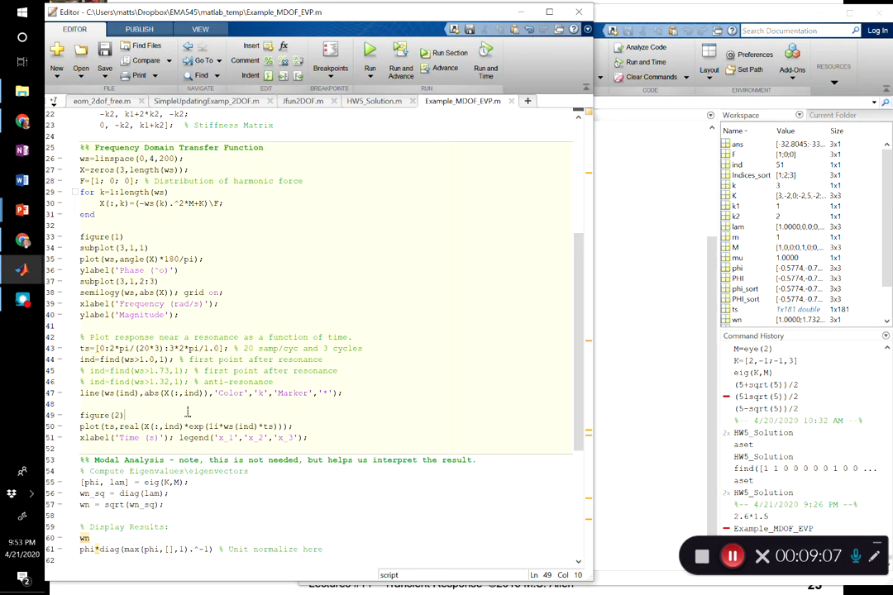
{"action": "mouse_move", "coordinate": [244, 420]}
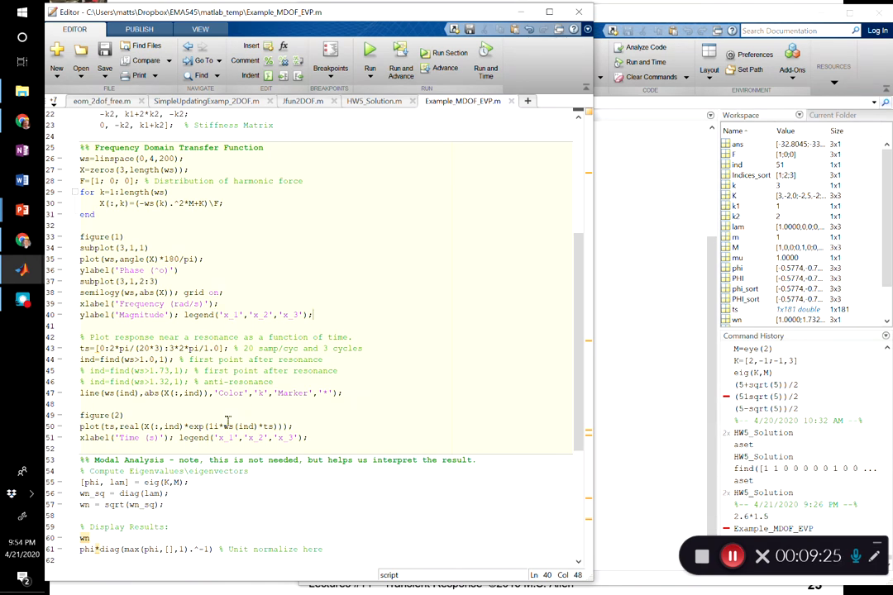
- Switch windows to rerun the script and view Figures 1 and 2
{"action": "key", "text": "alt+tab"}
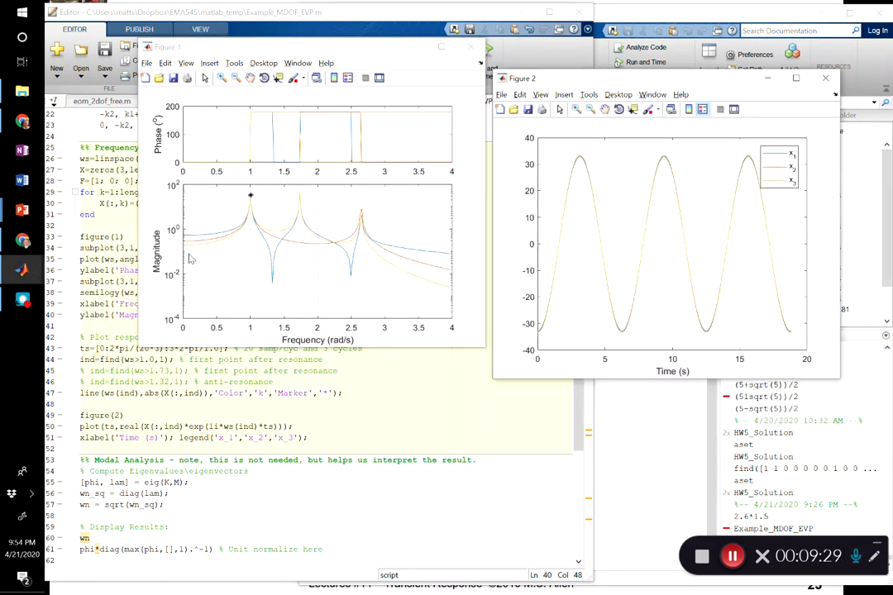
{"action": "mouse_move", "coordinate": [364, 265]}
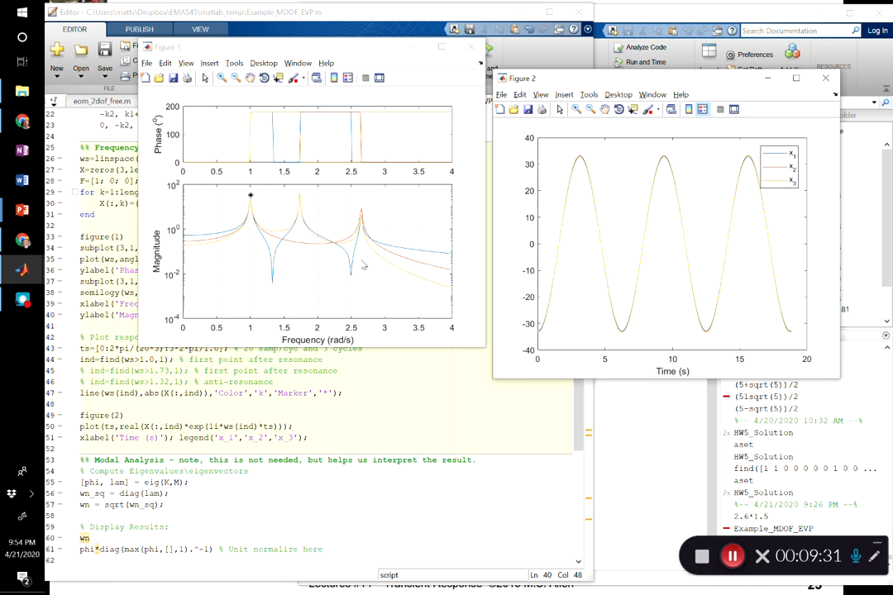
{"action": "mouse_move", "coordinate": [539, 281]}
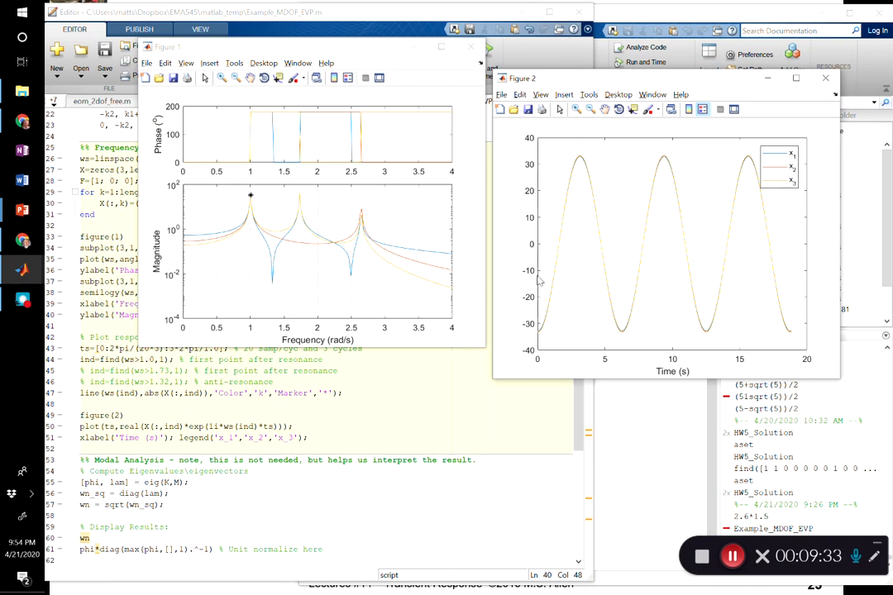
{"action": "mouse_move", "coordinate": [362, 270]}
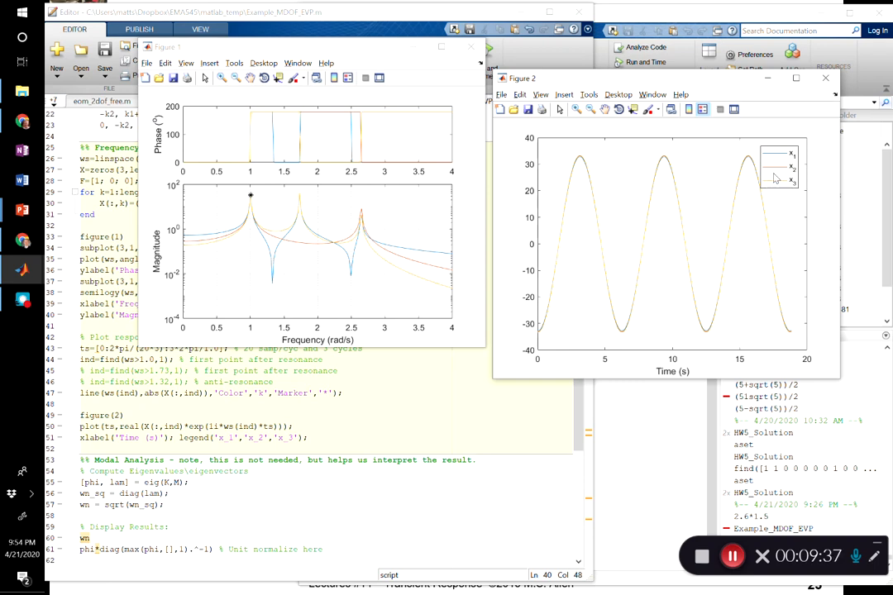
{"action": "mouse_move", "coordinate": [649, 214]}
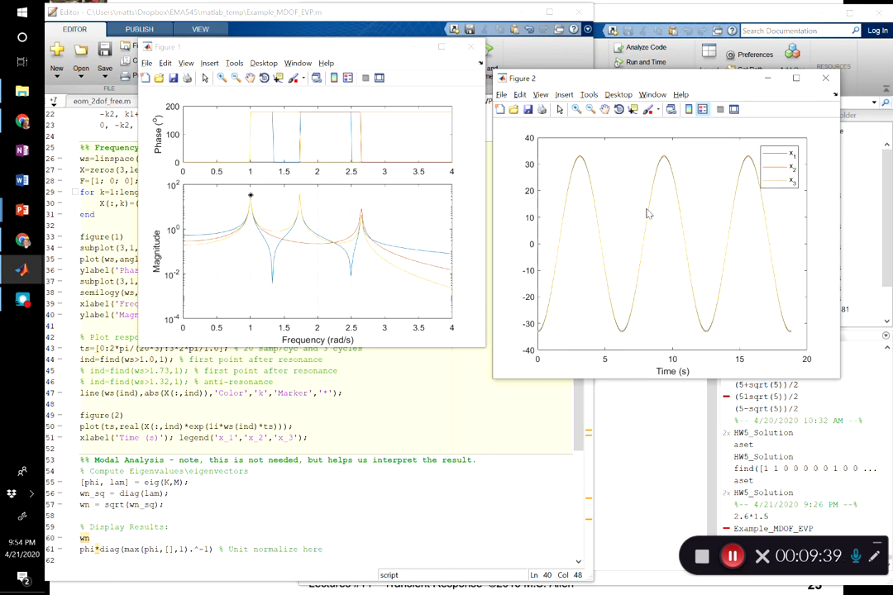
{"action": "mouse_move", "coordinate": [786, 314]}
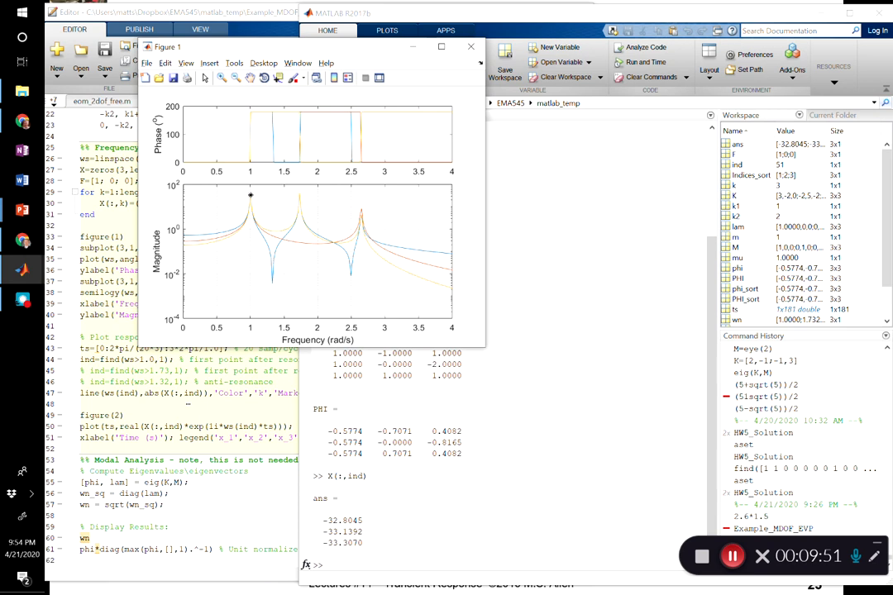
- Return to the Editor to retarget the script at the 1.73 rad/s resonance
{"action": "left_click", "coordinate": [468, 46]}
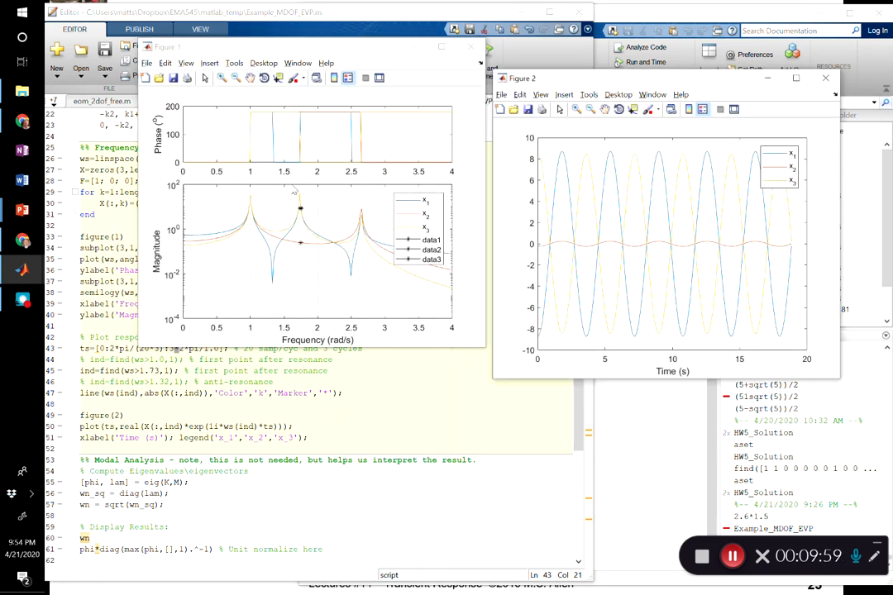
{"action": "mouse_move", "coordinate": [295, 225]}
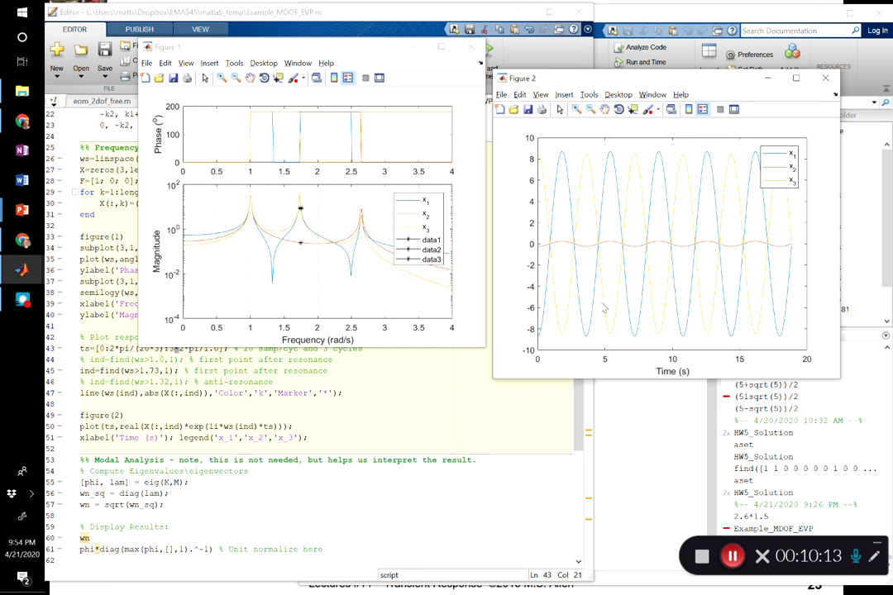
{"action": "mouse_move", "coordinate": [625, 289]}
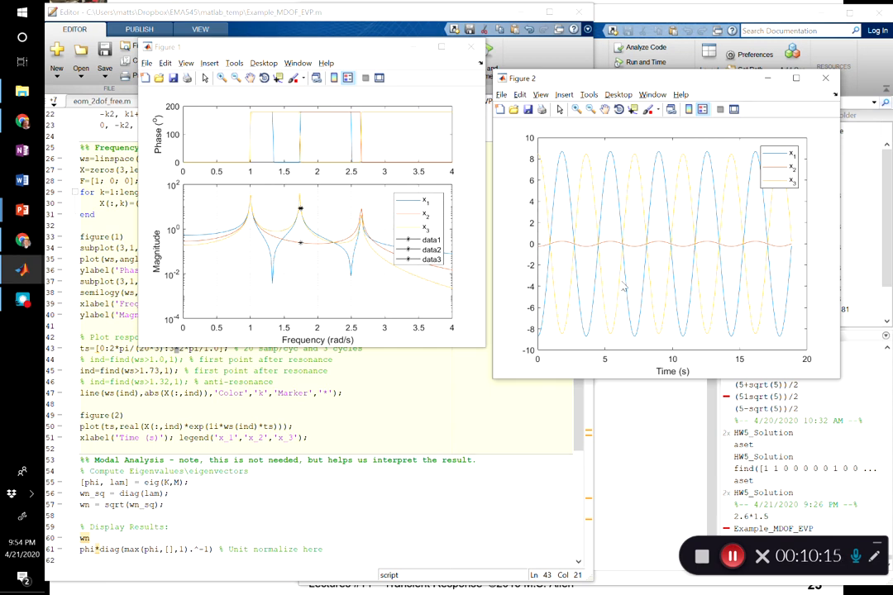
{"action": "mouse_move", "coordinate": [678, 277]}
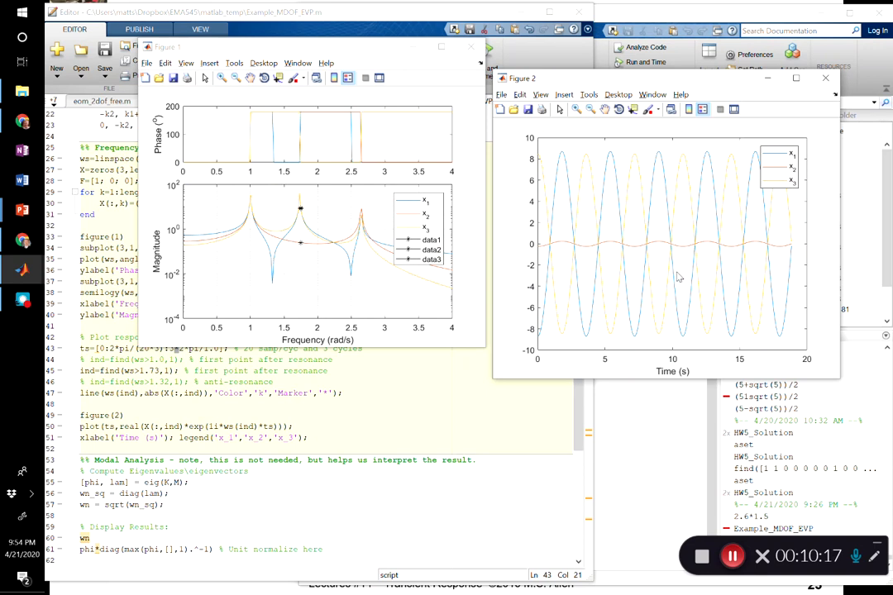
{"action": "mouse_move", "coordinate": [572, 246]}
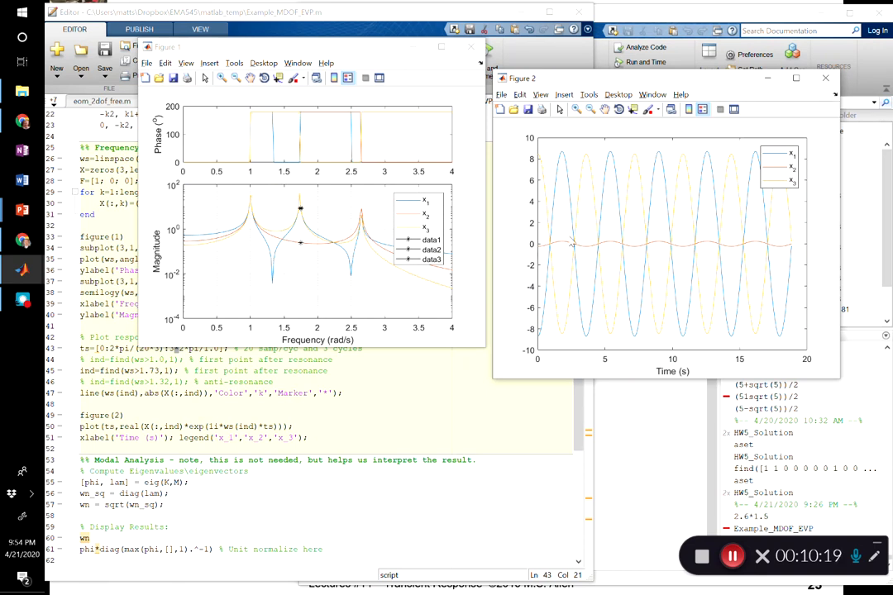
{"action": "mouse_move", "coordinate": [604, 248]}
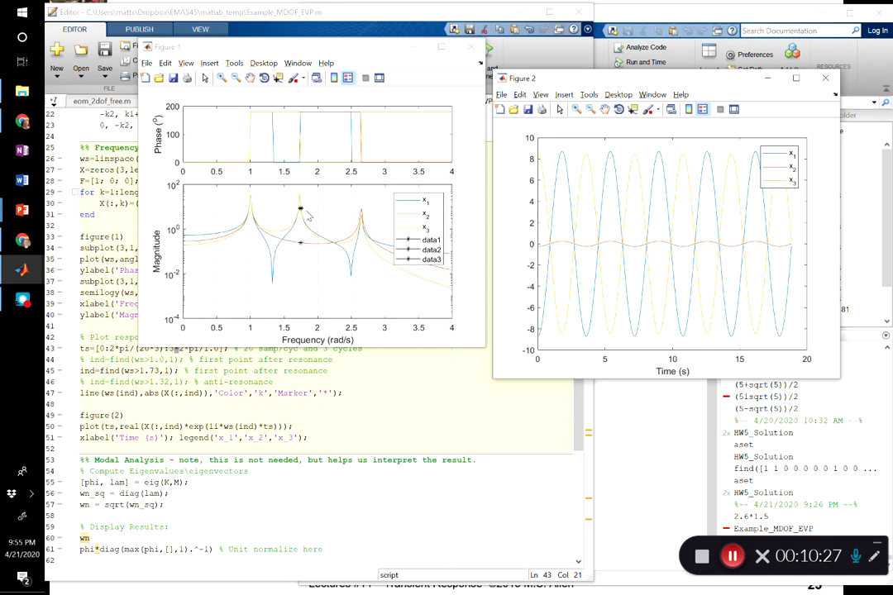
{"action": "mouse_move", "coordinate": [290, 350]}
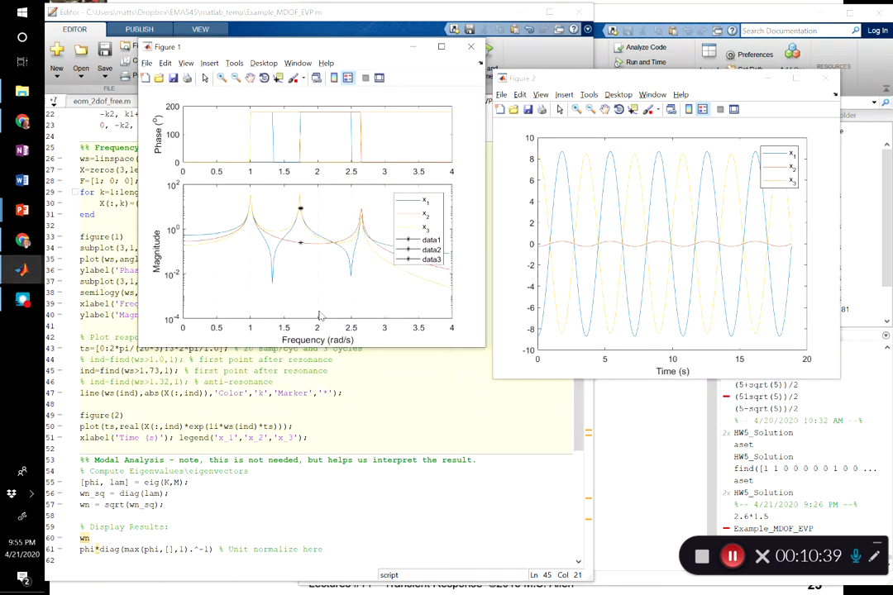
{"action": "mouse_move", "coordinate": [383, 260]}
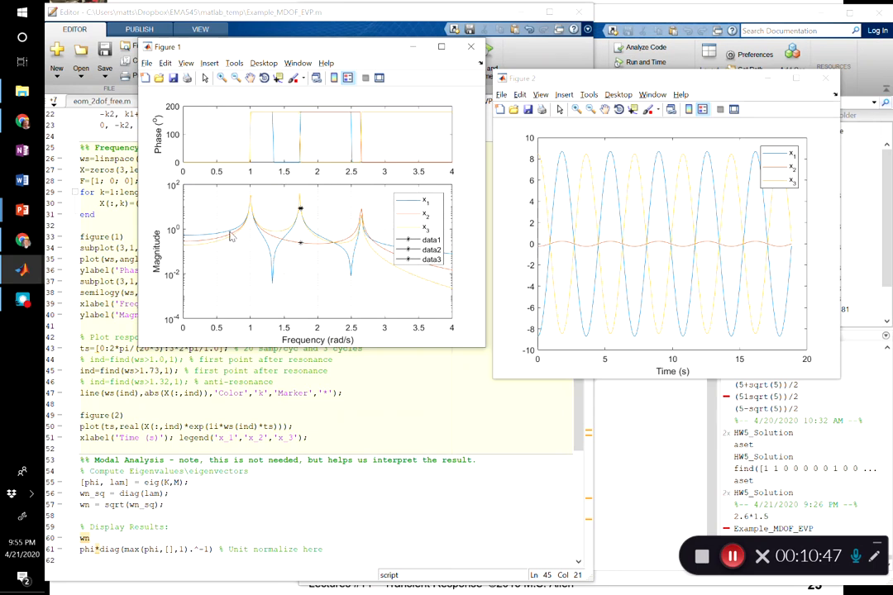
{"action": "mouse_move", "coordinate": [281, 283]}
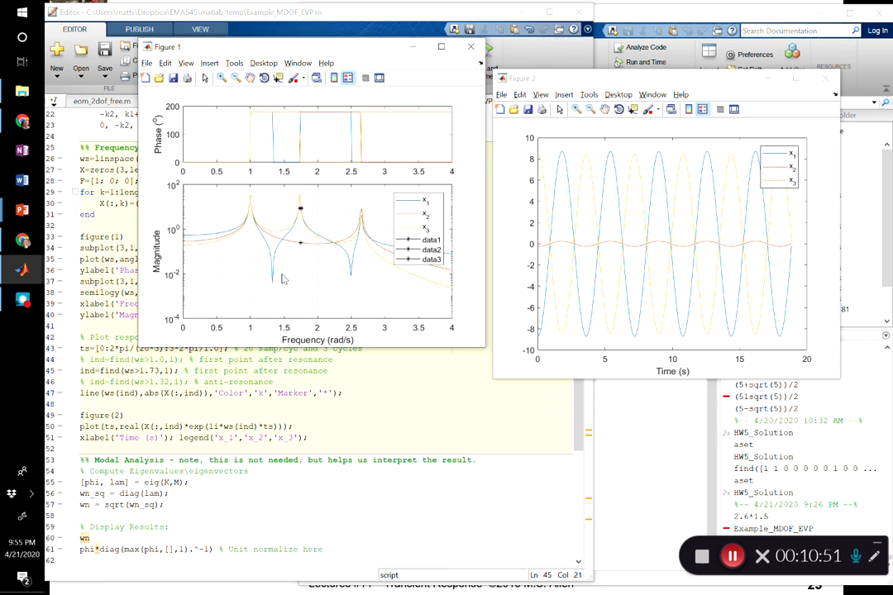
{"action": "mouse_move", "coordinate": [272, 287]}
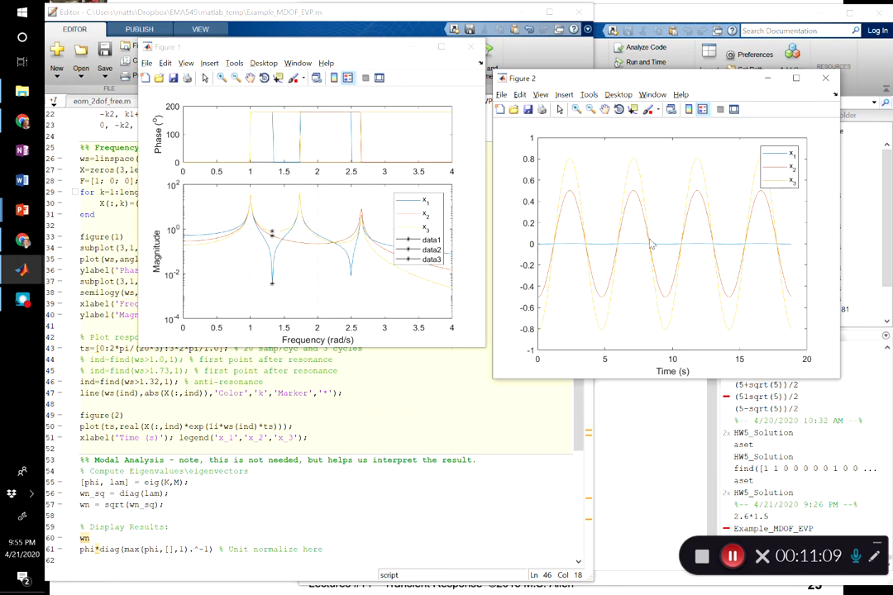
{"action": "mouse_move", "coordinate": [428, 322]}
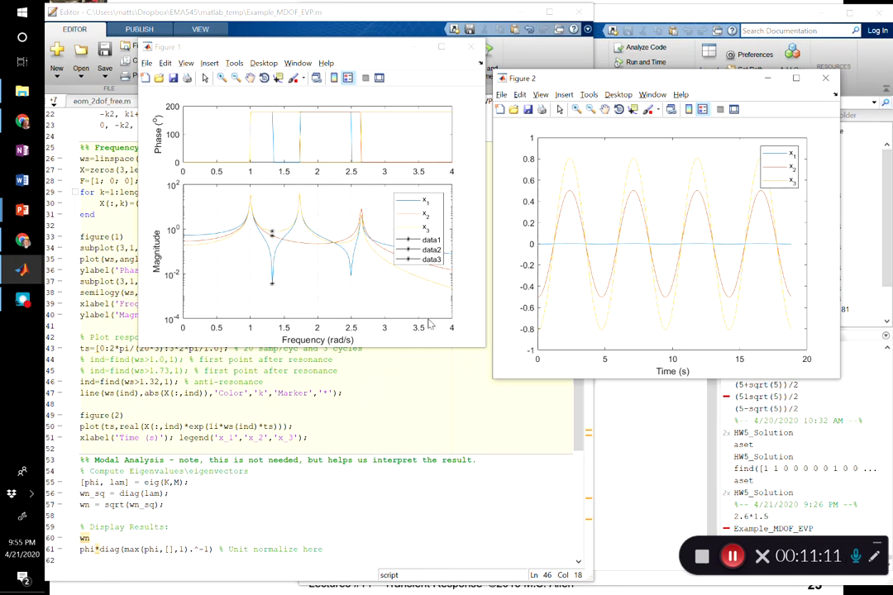
- Switch windows to rerun the script at the 1.32 rad/s anti-resonance
{"action": "key", "text": "alt+tab"}
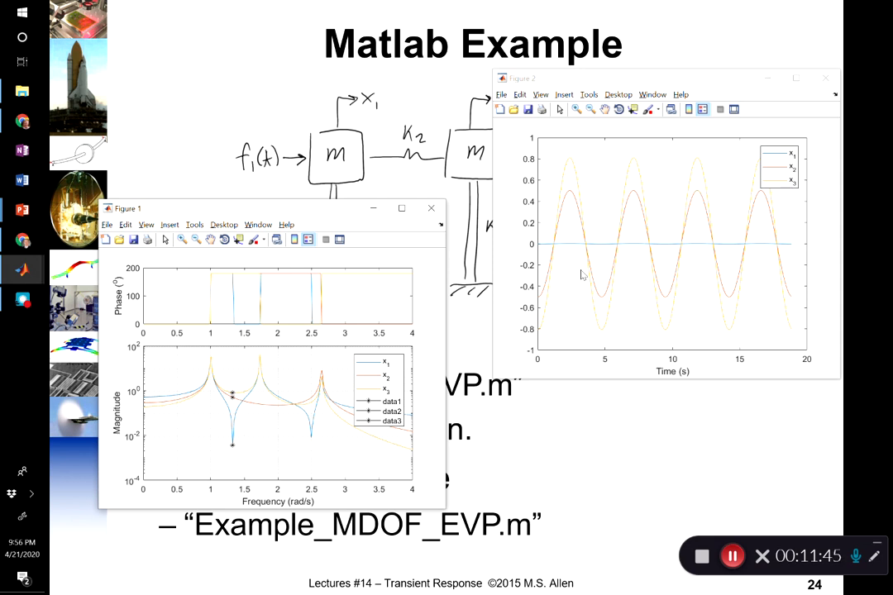
{"action": "mouse_move", "coordinate": [616, 251]}
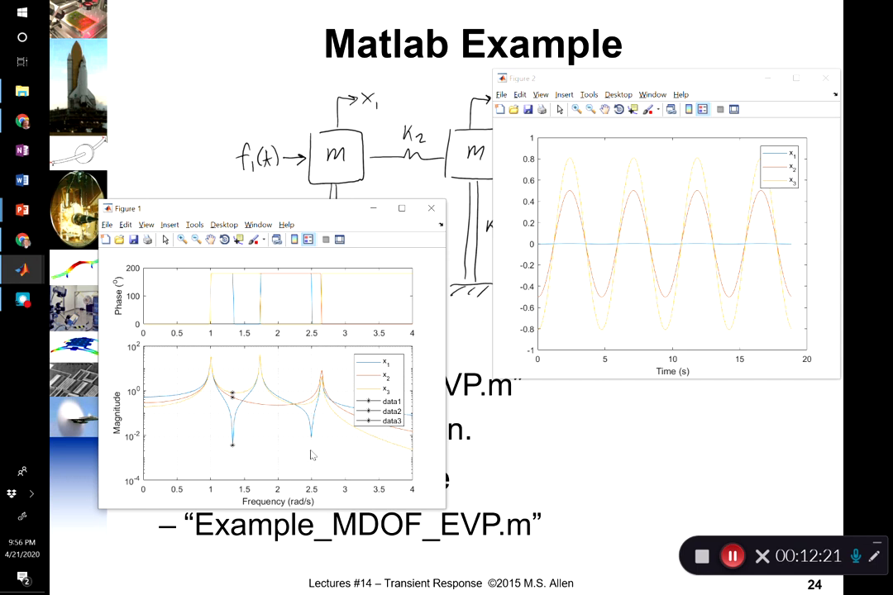
{"action": "mouse_move", "coordinate": [238, 445]}
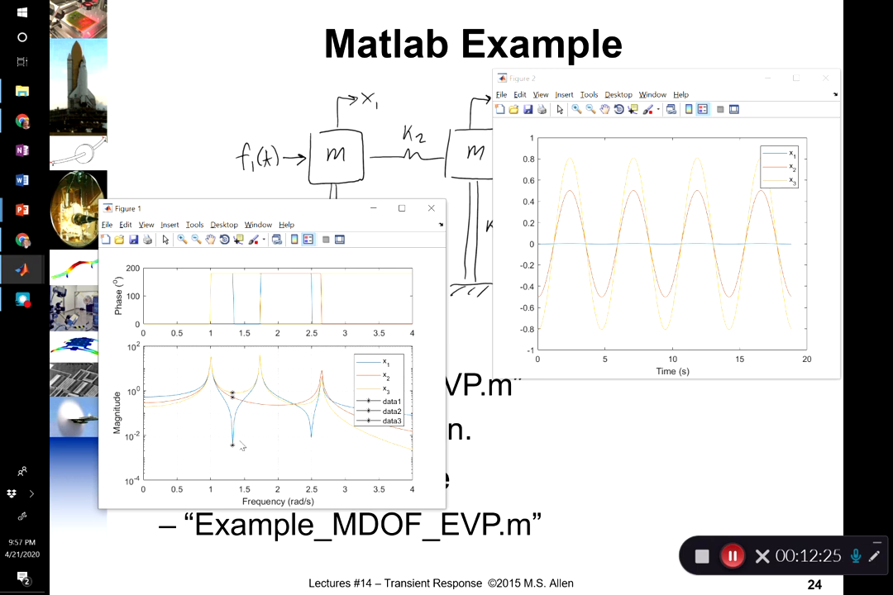
{"action": "mouse_move", "coordinate": [241, 455]}
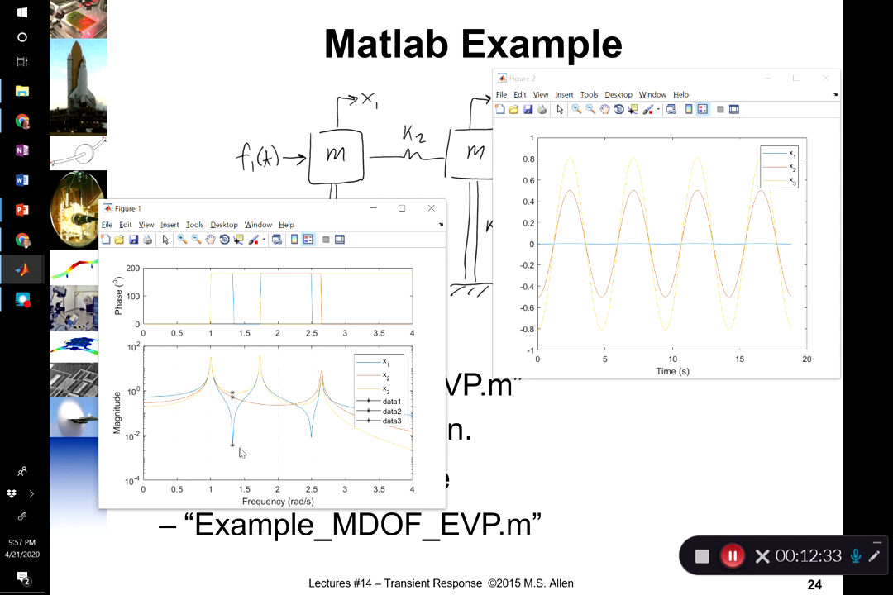
{"action": "mouse_move", "coordinate": [389, 204]}
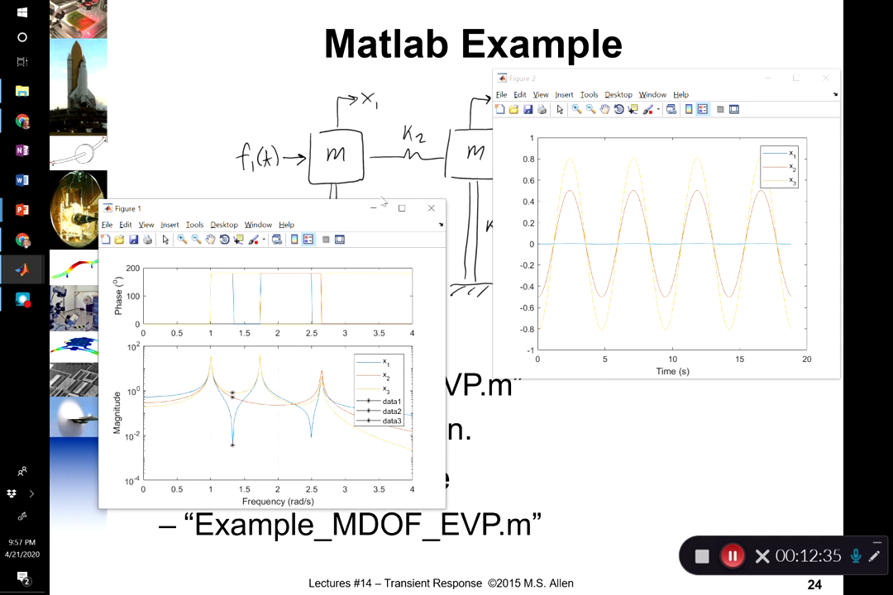